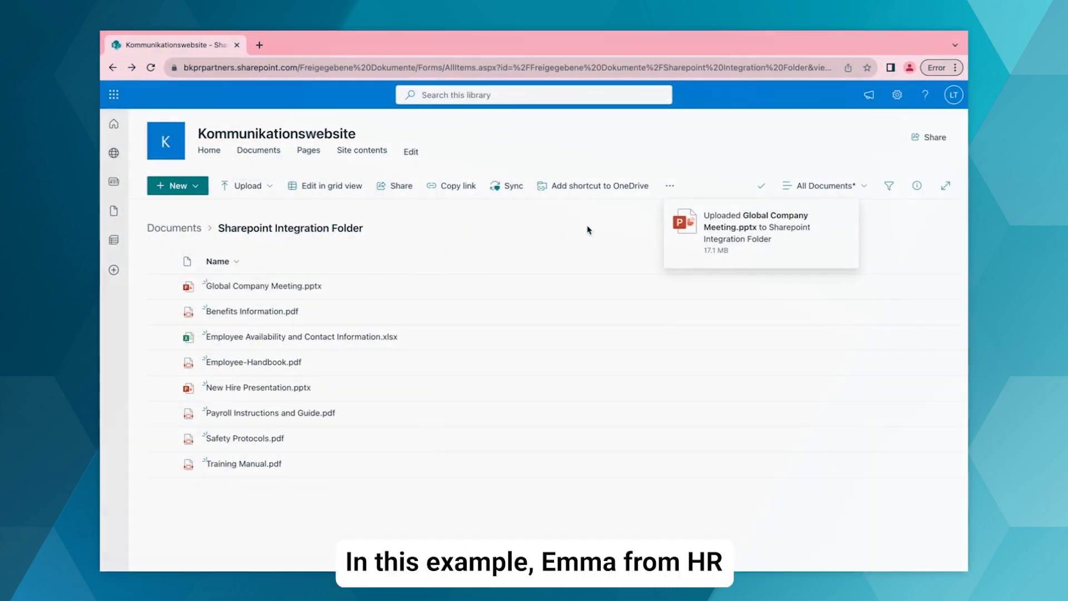
pyautogui.moveTo(324, 304)
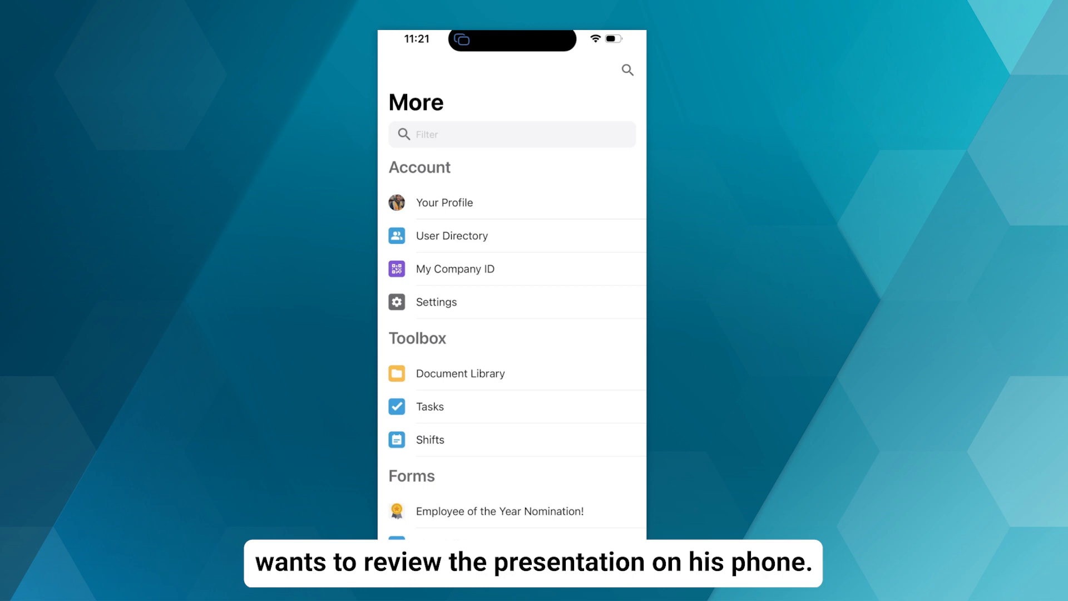
# - Upload Global Company Meeting.pptx into the Sharepoint Integration Folder
pyautogui.click(397, 373)
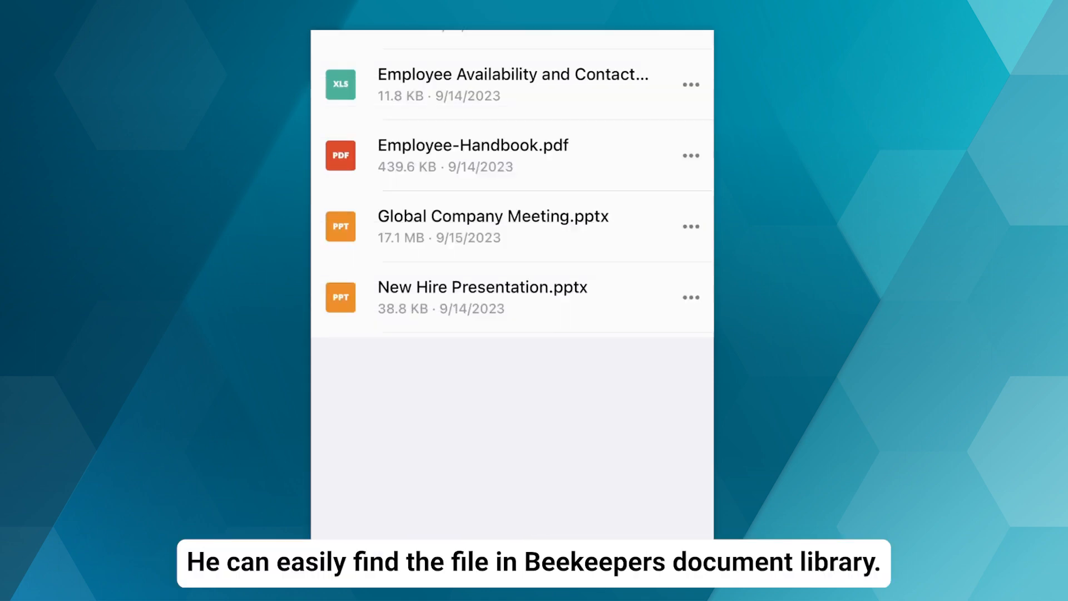
# - Scroll the document library to Global Company Meeting.pptx among the synced files
pyautogui.scroll(-3)
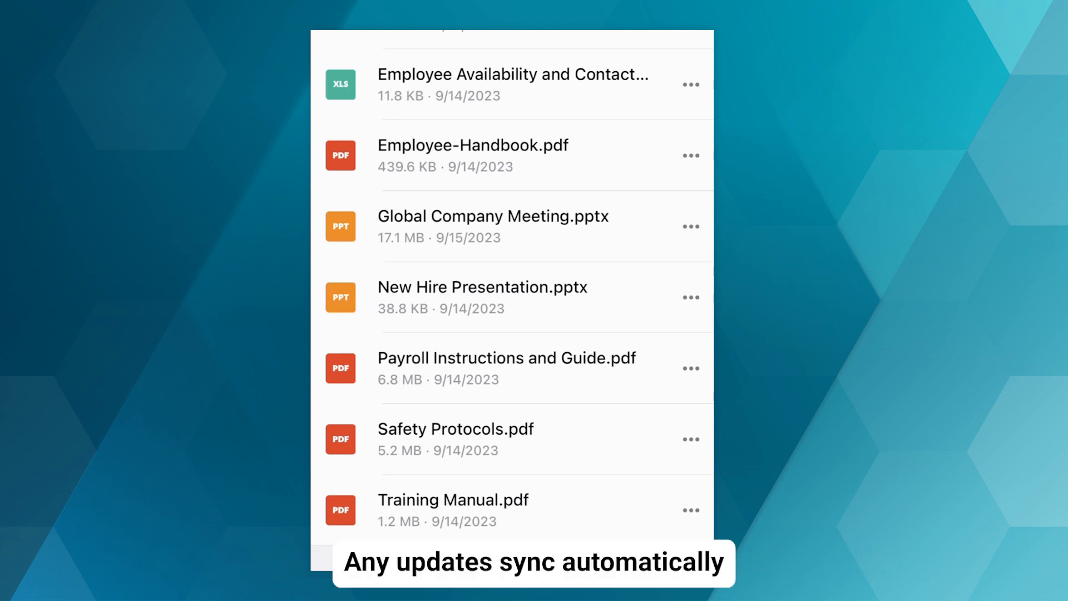